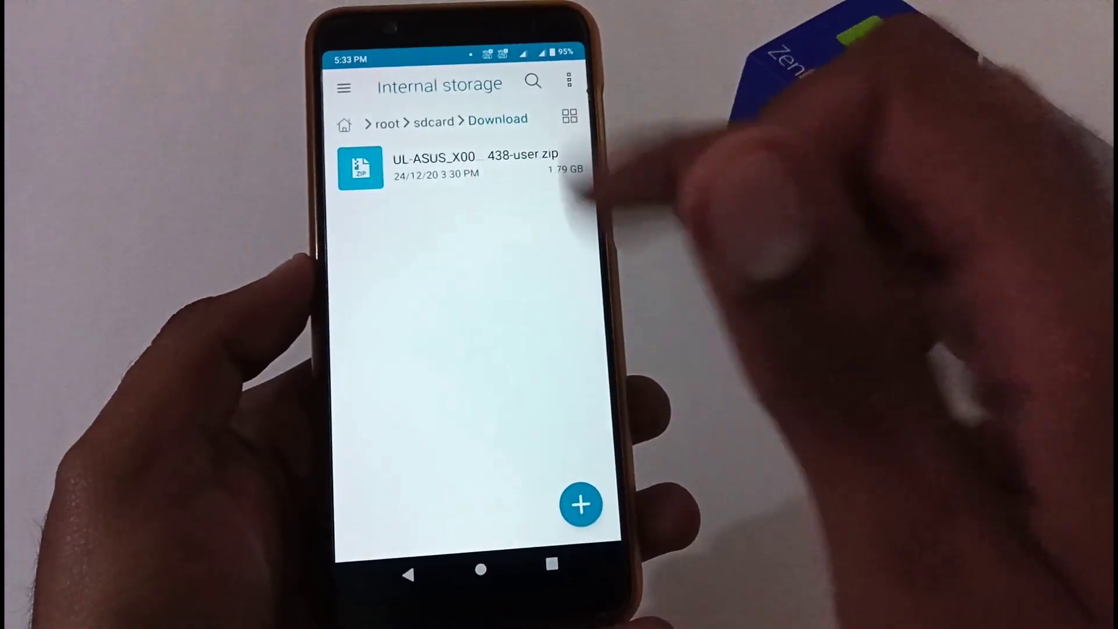
- Select the 1.79 GB UL-ASUS 438-user.zip update file in the Download folder
left_click(461, 165)
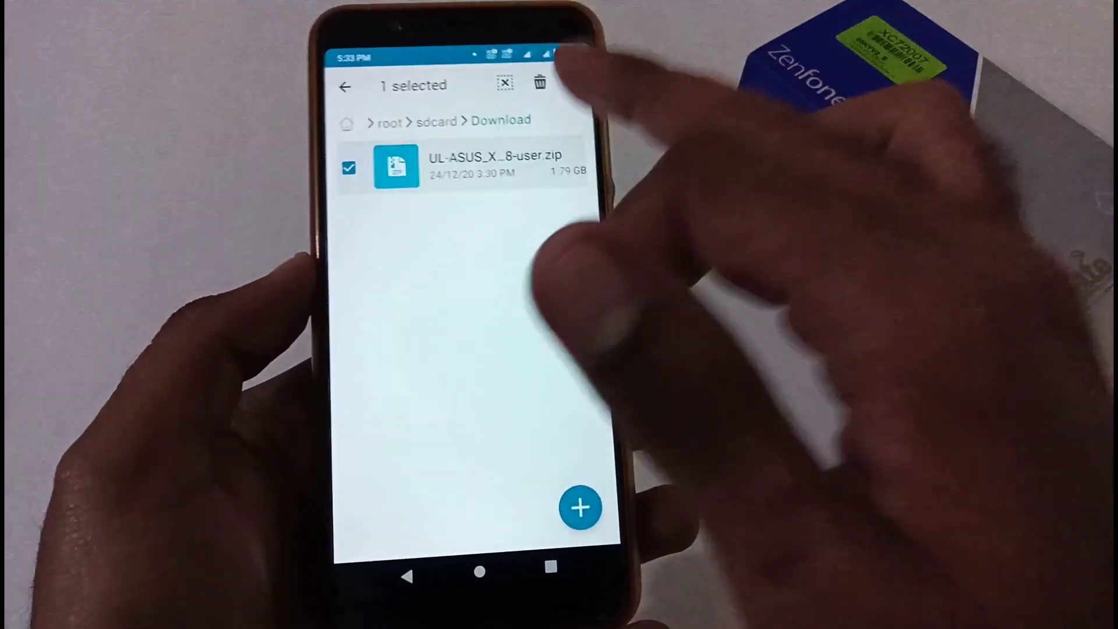
left_click(567, 80)
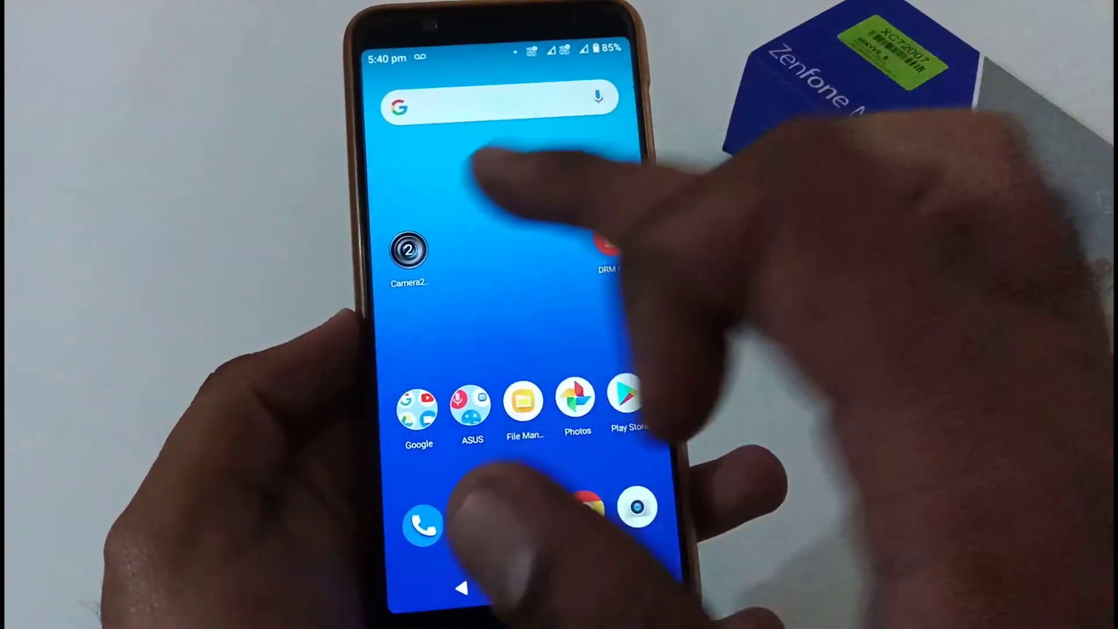
- Launch Camera2 API Probe to check camera API support after the upgrade
left_click(407, 252)
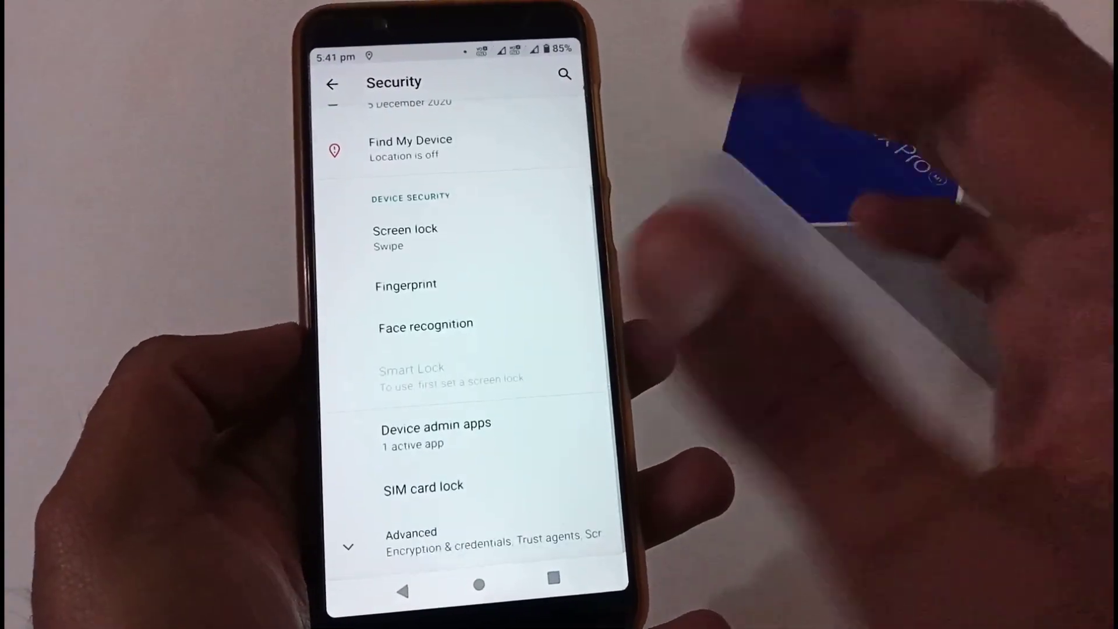
- Return from the Security page to the main Settings list
left_click(331, 84)
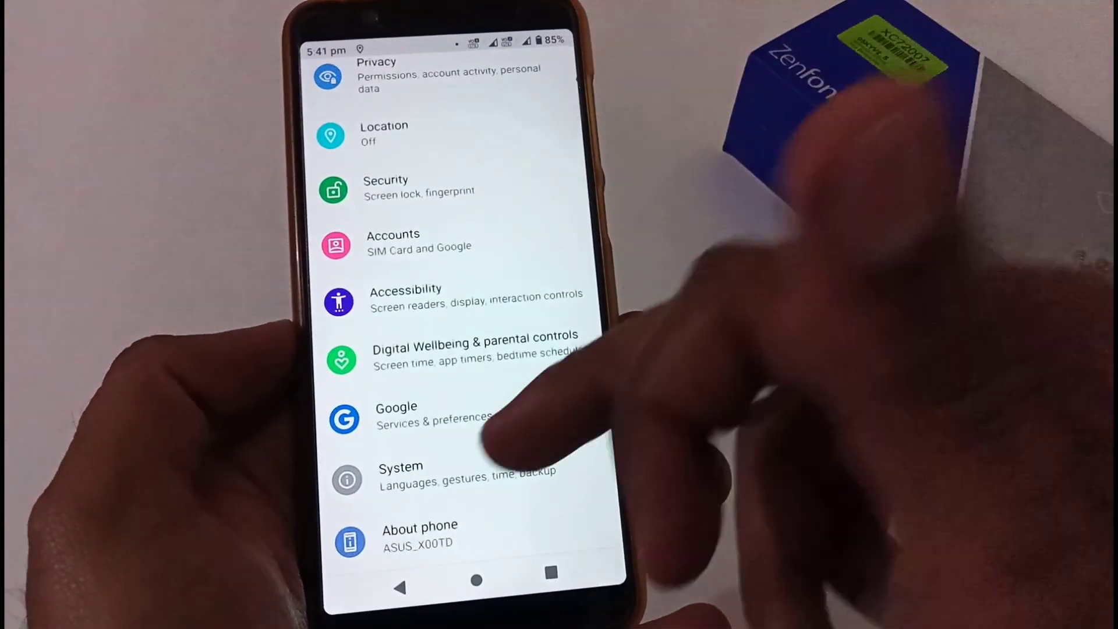